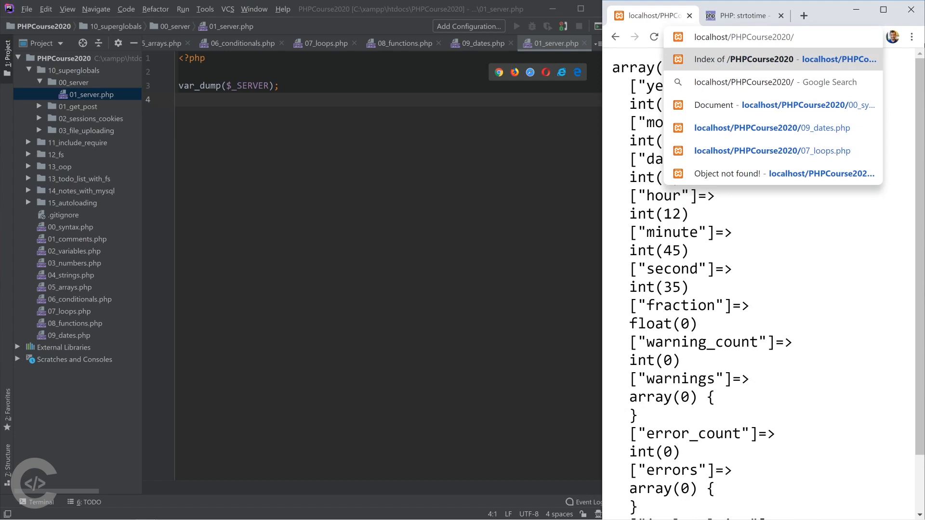
Step: Browse to 10_superglobals on localhost and begin echoing '<pre>' before the $_SERVER dump
click(744, 60)
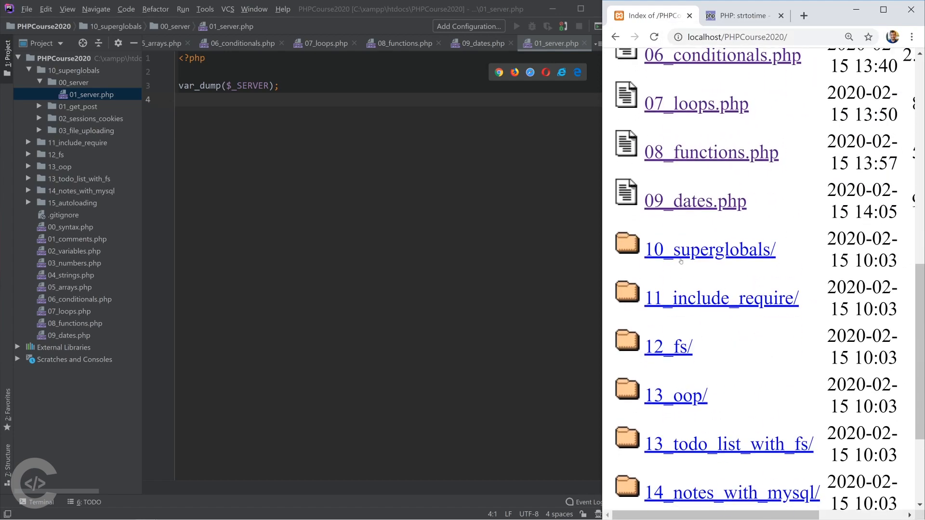
click(709, 249)
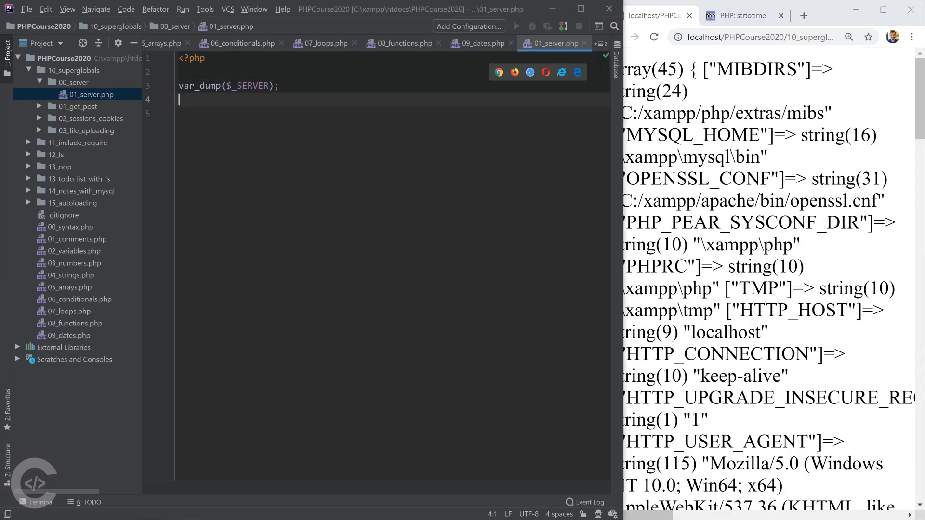
text(echo '<pre>';)
text(echo '</pre>';)
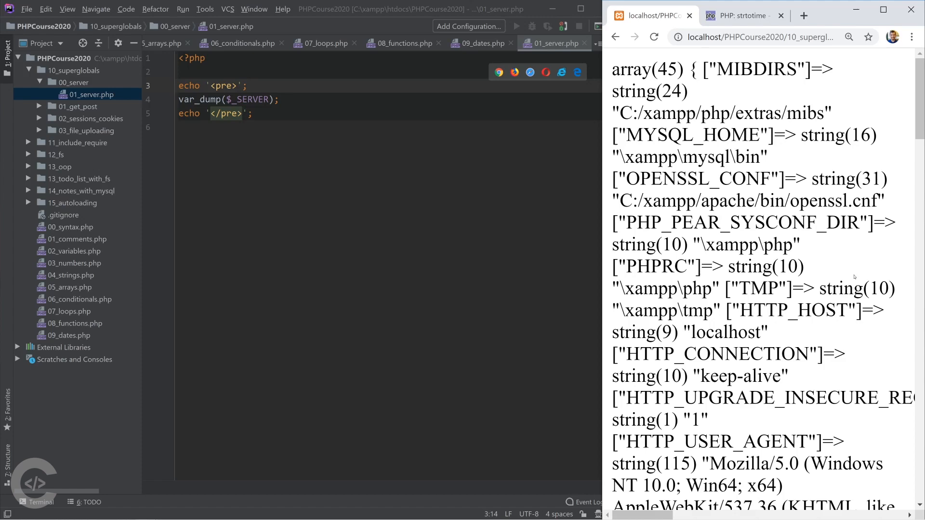
Step: Wrap var_dump($_SERVER) between echo '<pre>'; and echo '</pre>'; in 01_server.php
click(654, 38)
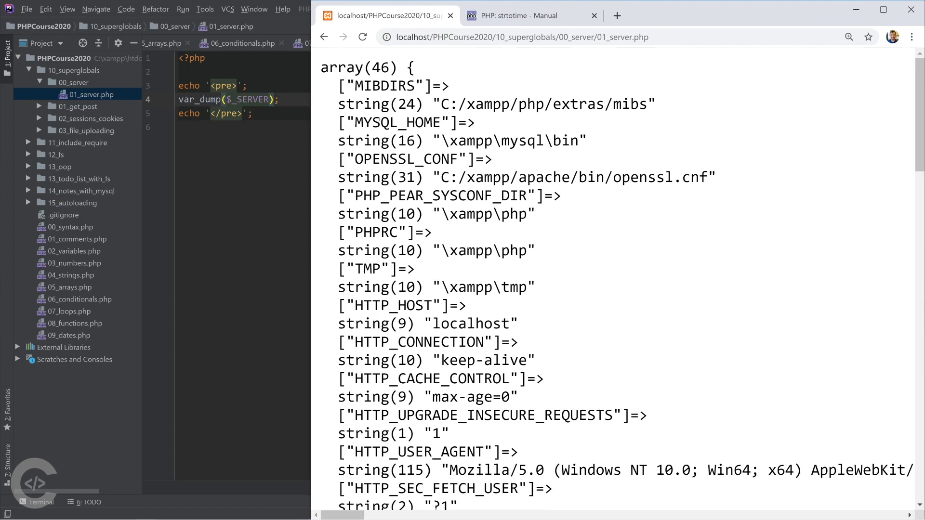
Step: Scroll the formatted dump, highlighting HTTP_USER_AGENT, down to the server name, address and port entries
scroll(down, 3)
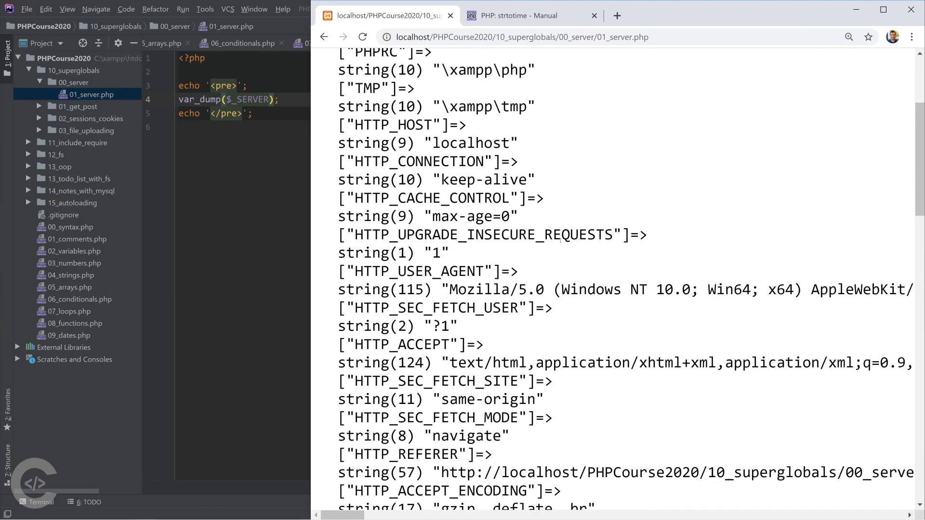
double_click(416, 272)
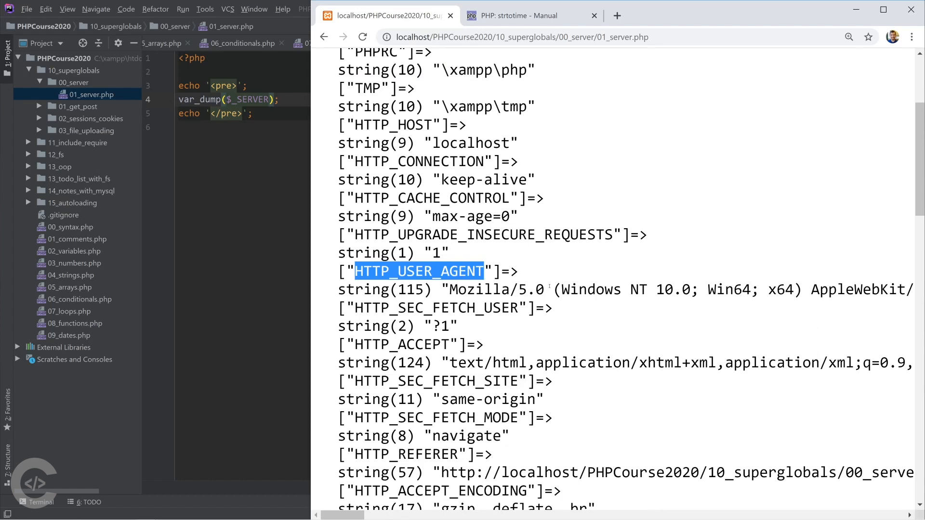
scroll(down, 3)
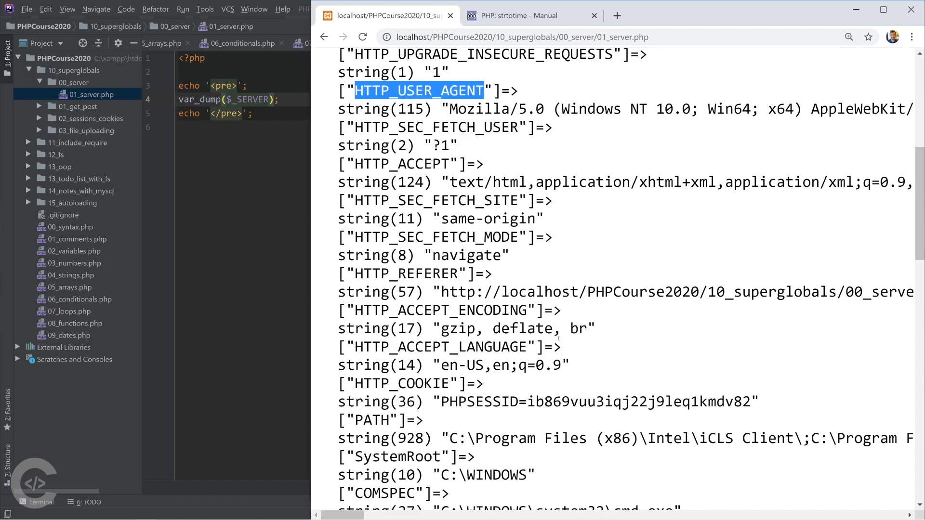
scroll(down, 3)
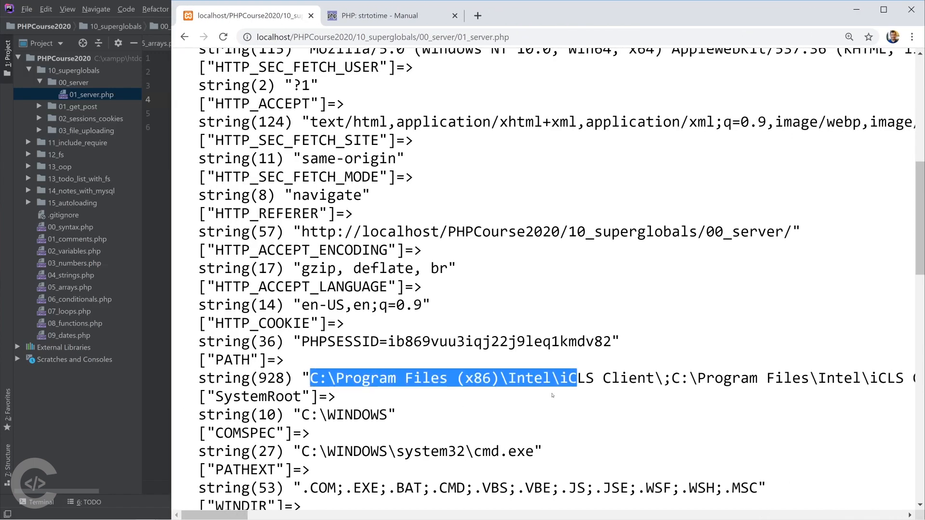
scroll(down, 3)
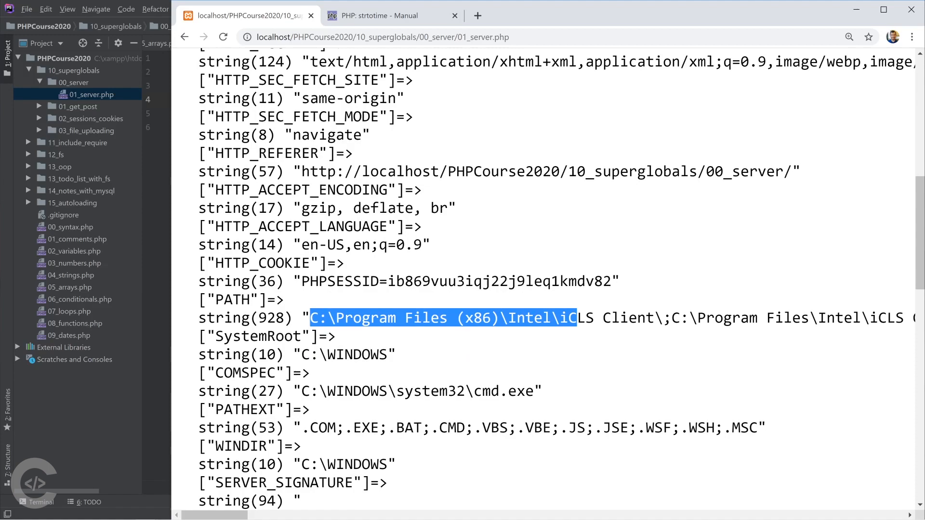
scroll(down, 3)
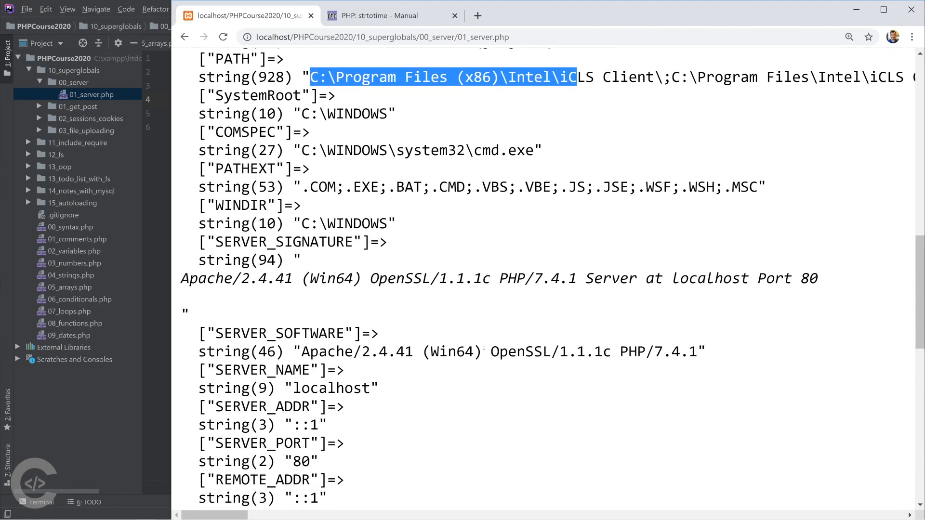
mouse_move(480, 303)
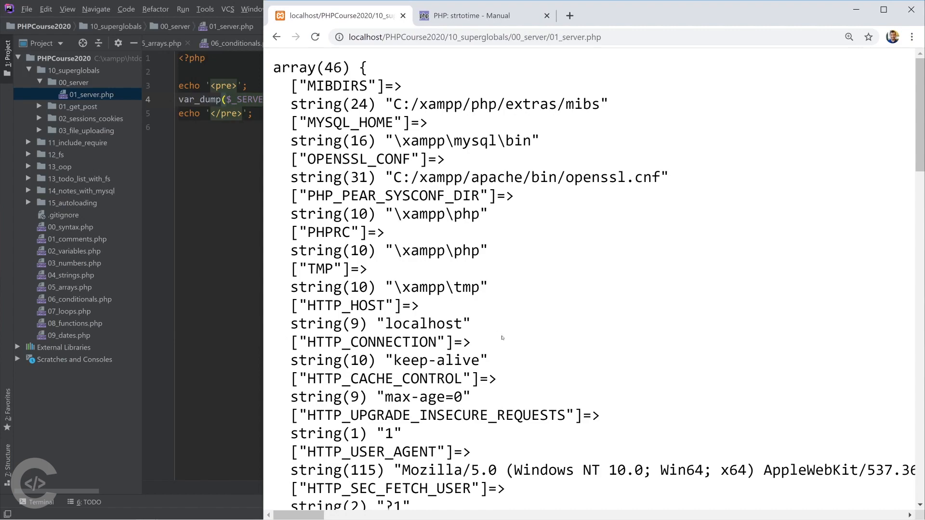
scroll(down, 3)
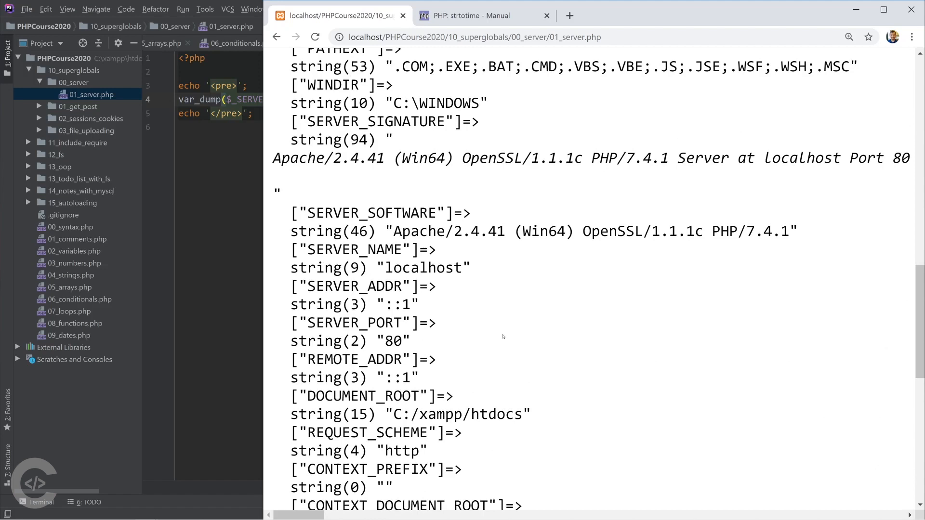
mouse_move(342, 177)
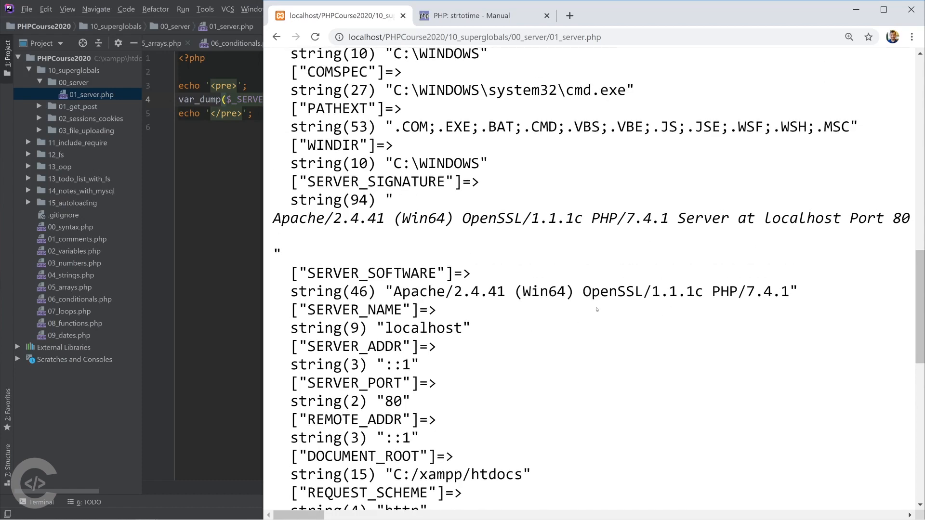
mouse_move(593, 268)
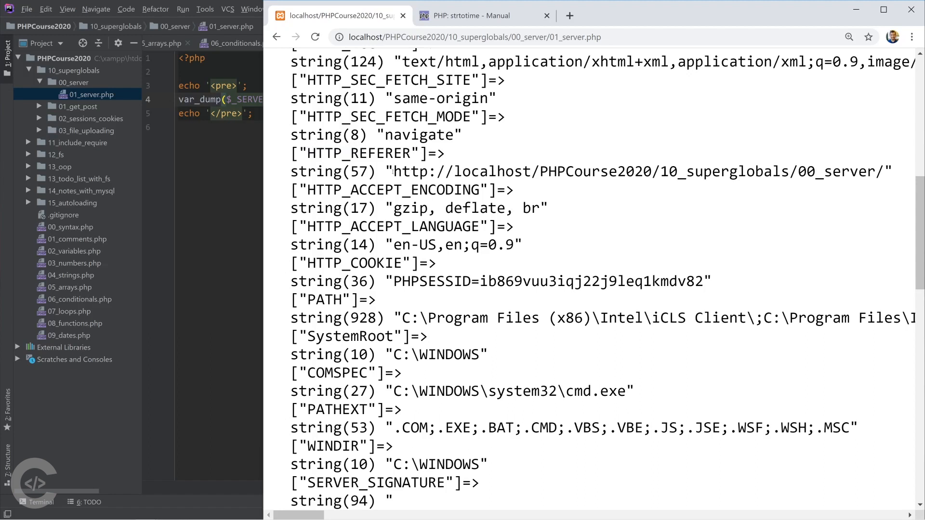
drag(393, 171, 858, 172)
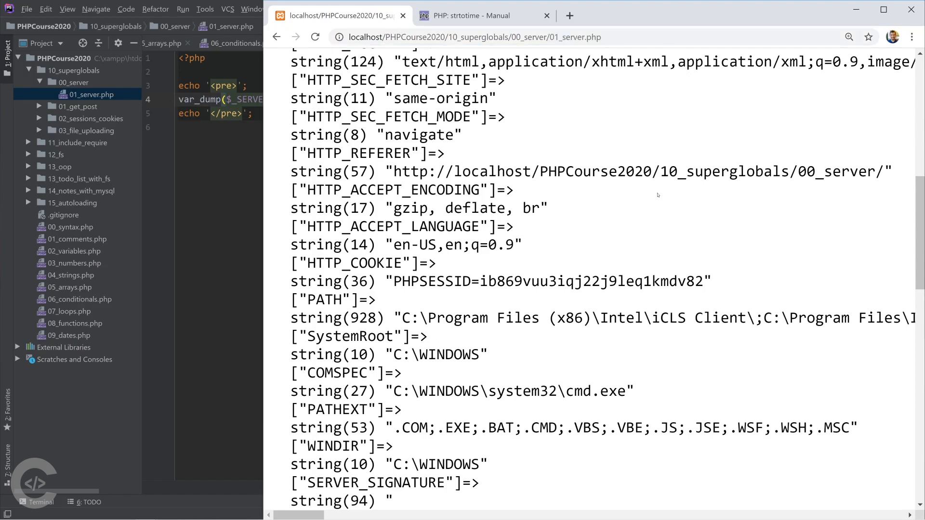
double_click(352, 262)
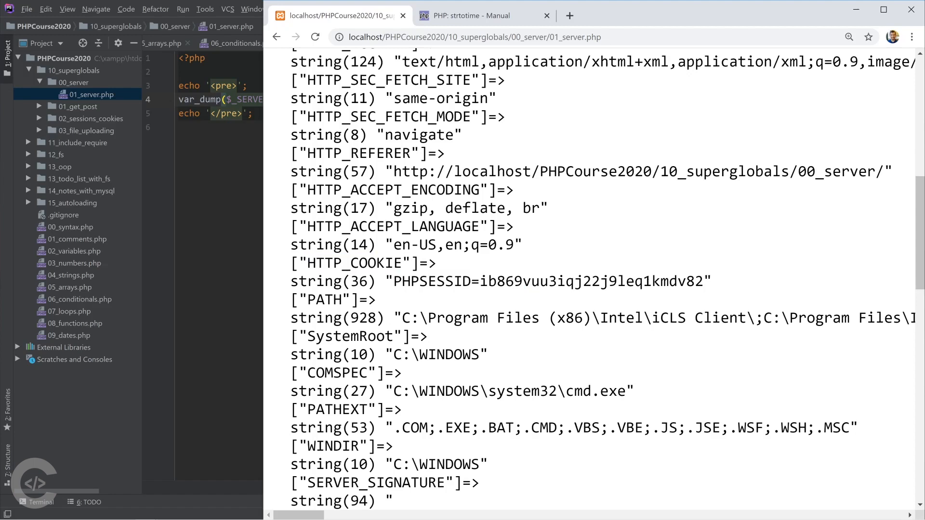
scroll(down, 3)
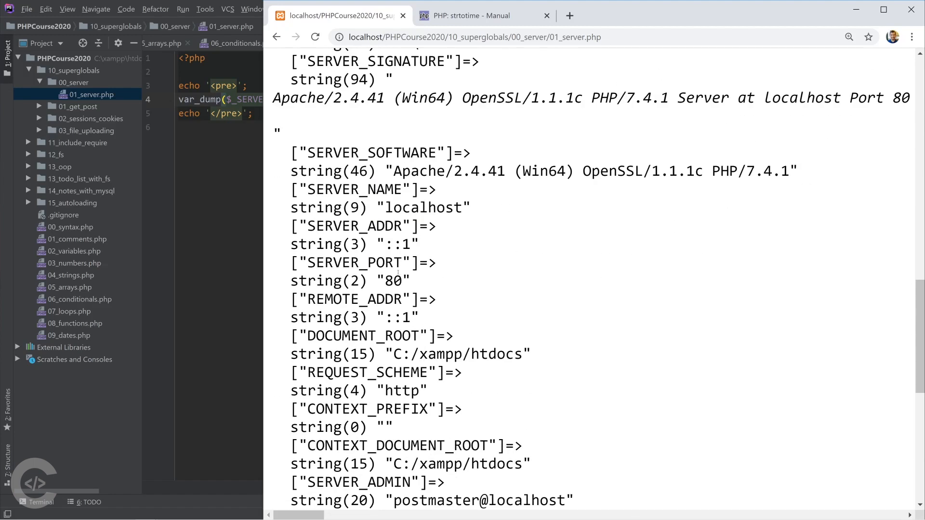
double_click(354, 262)
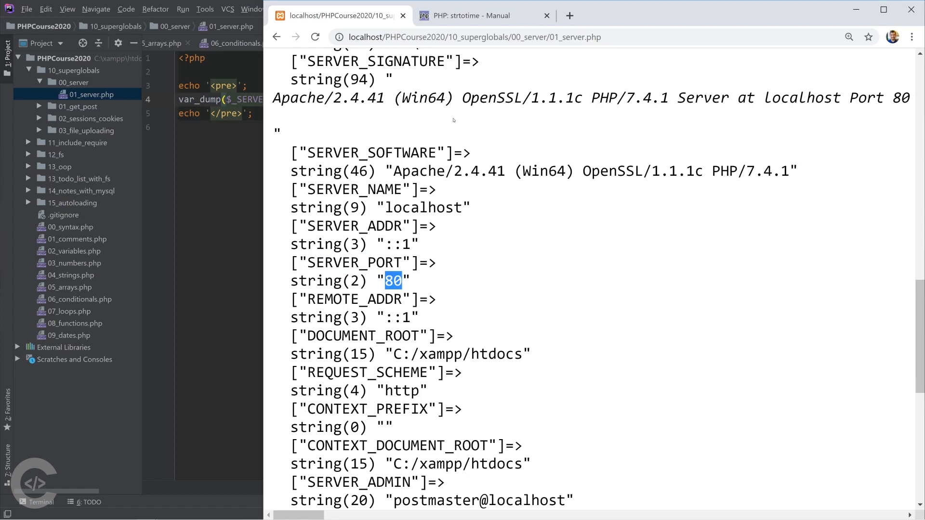
mouse_move(490, 249)
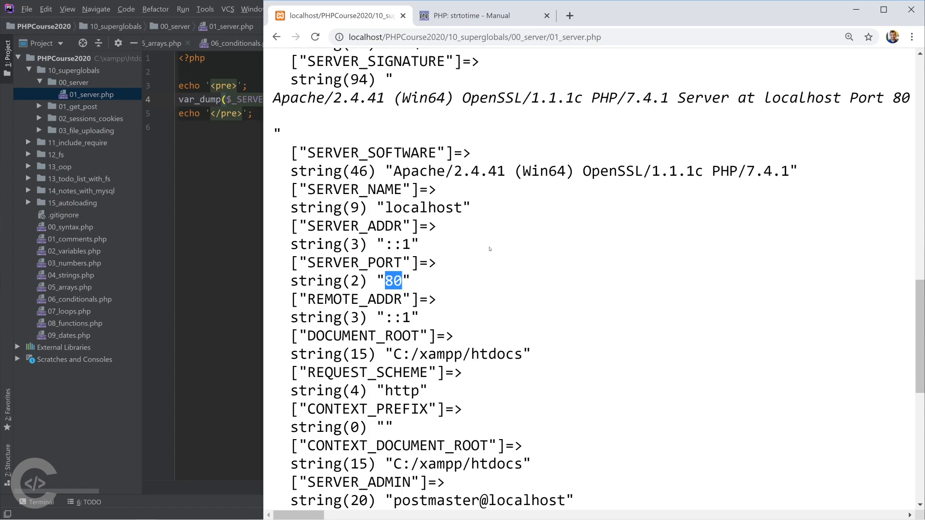
mouse_move(489, 248)
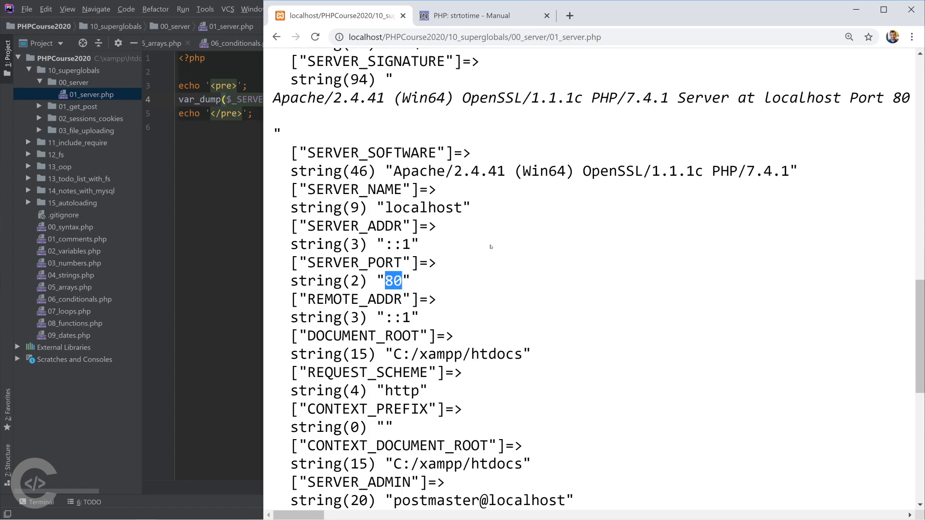
scroll(down, 3)
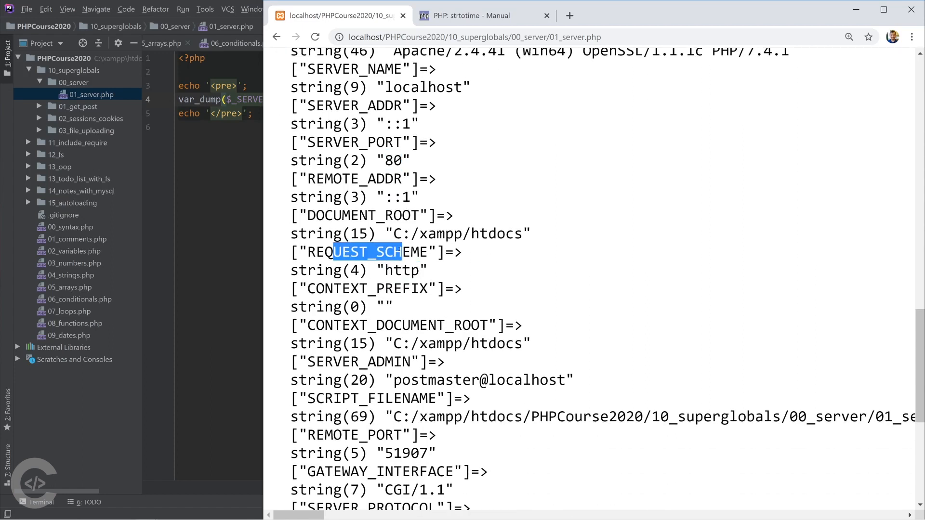
double_click(401, 270)
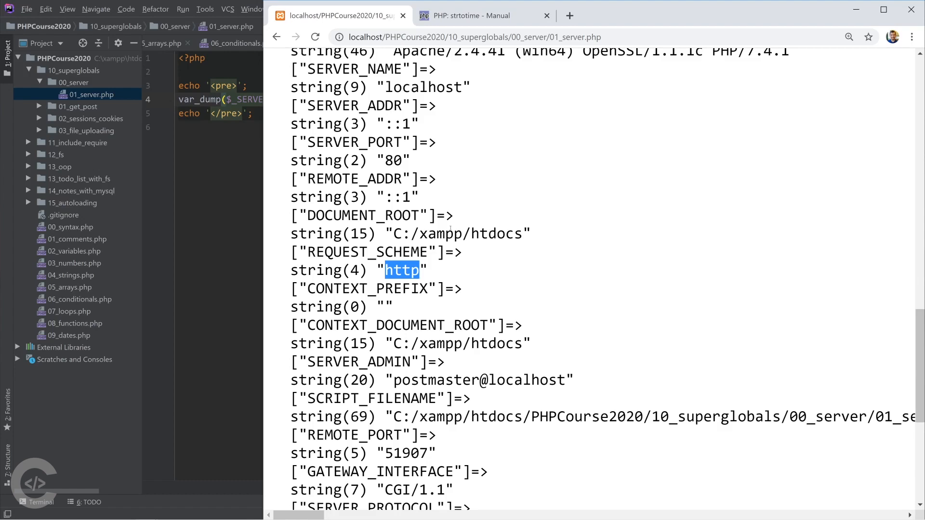
scroll(down, 3)
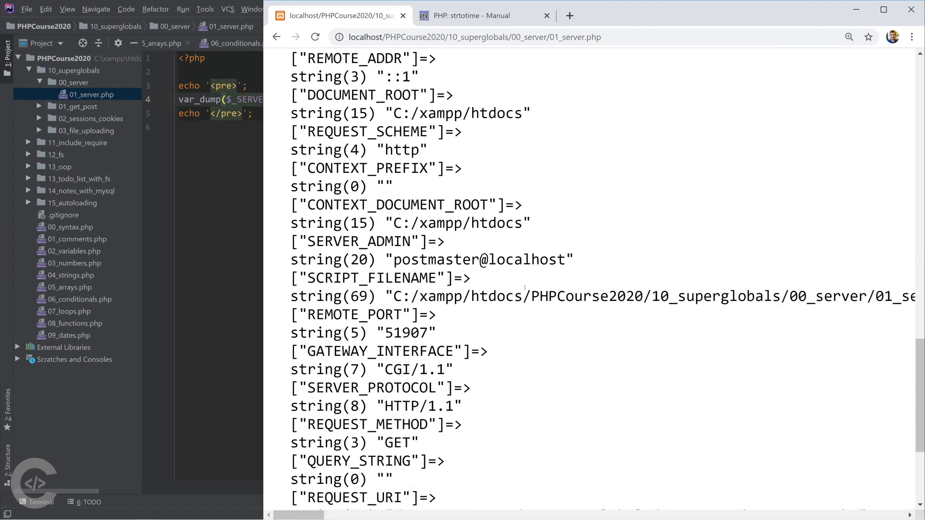
scroll(down, 3)
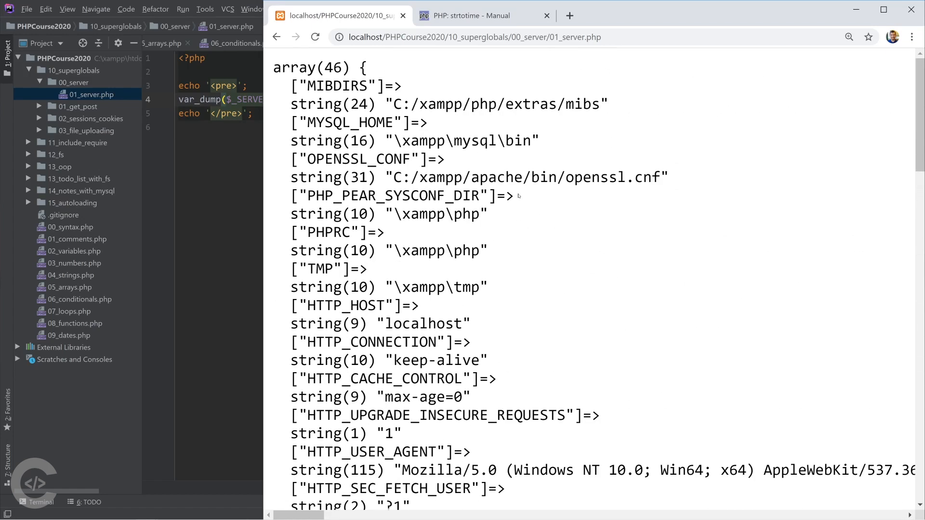
scroll(down, 3)
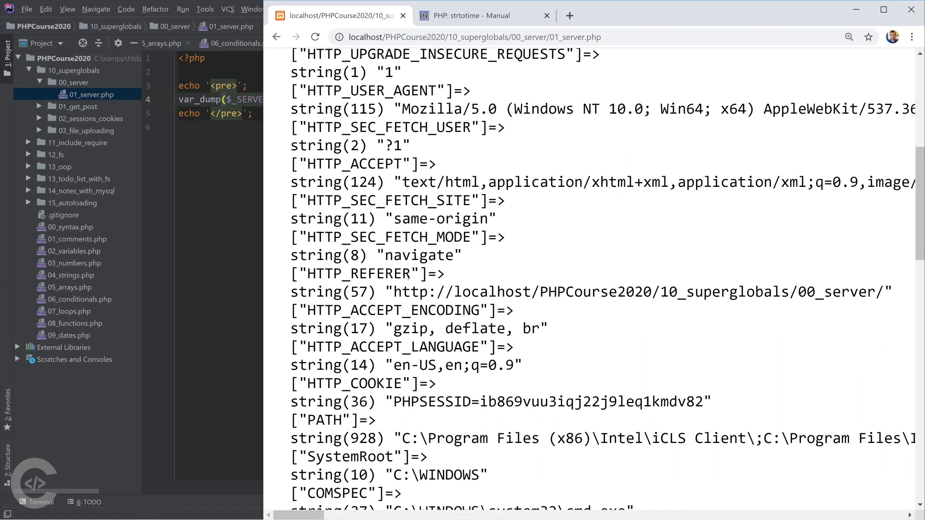
scroll(down, 3)
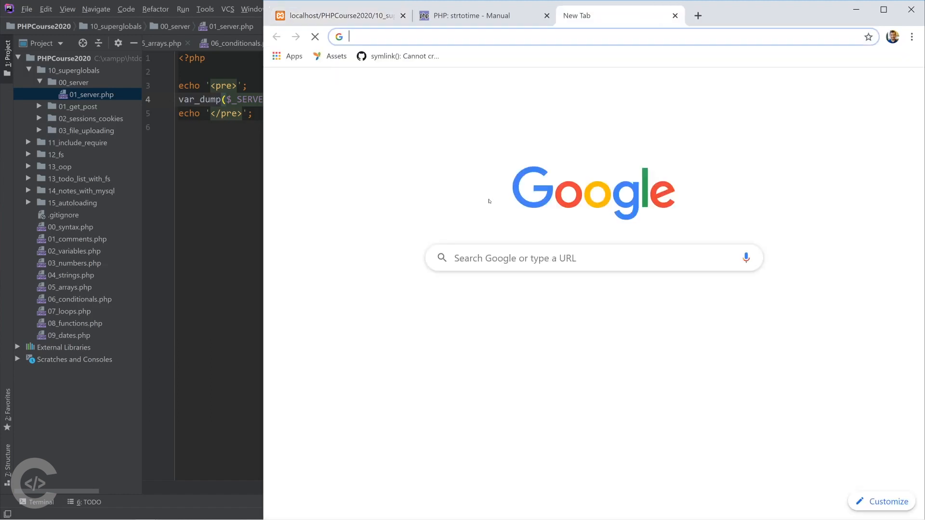
Step: Search Google from a new tab and load the 'PHP: $_SERVER - Manual' result
text(php setcookie not working localhost)
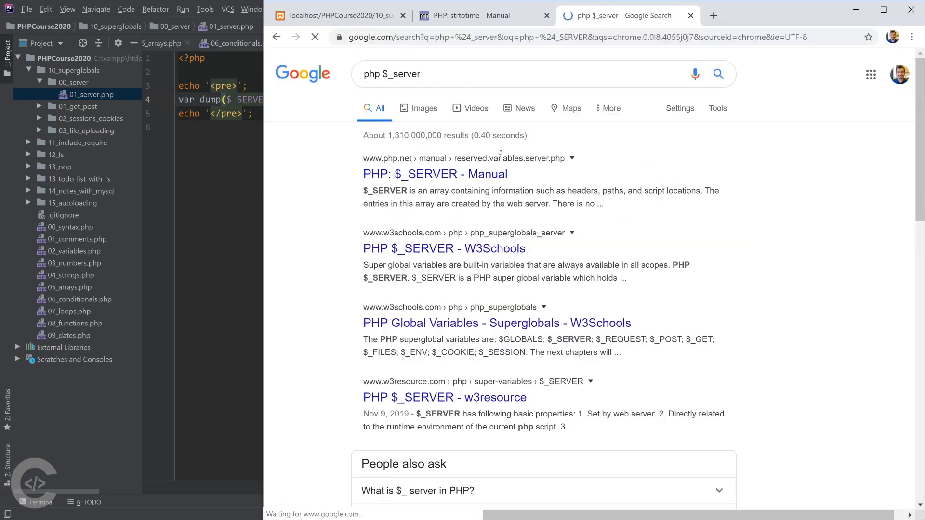
click(435, 174)
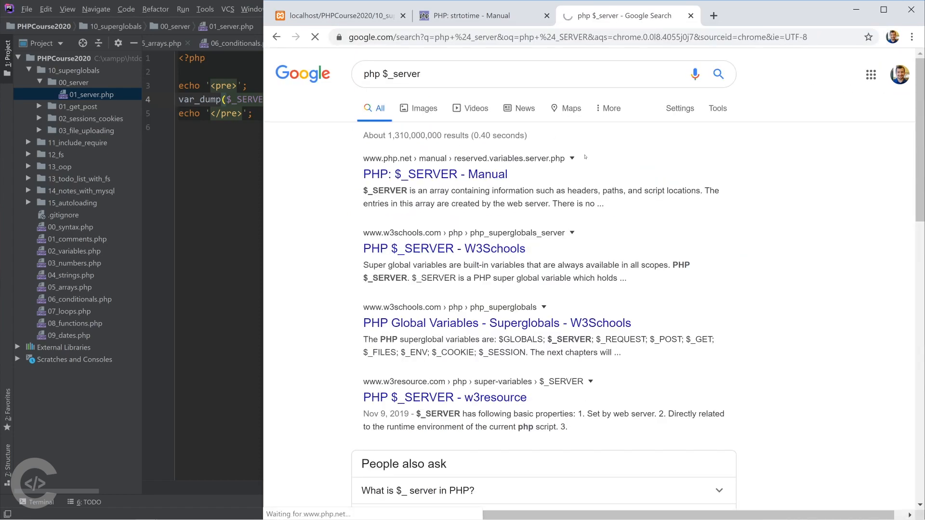
click(425, 174)
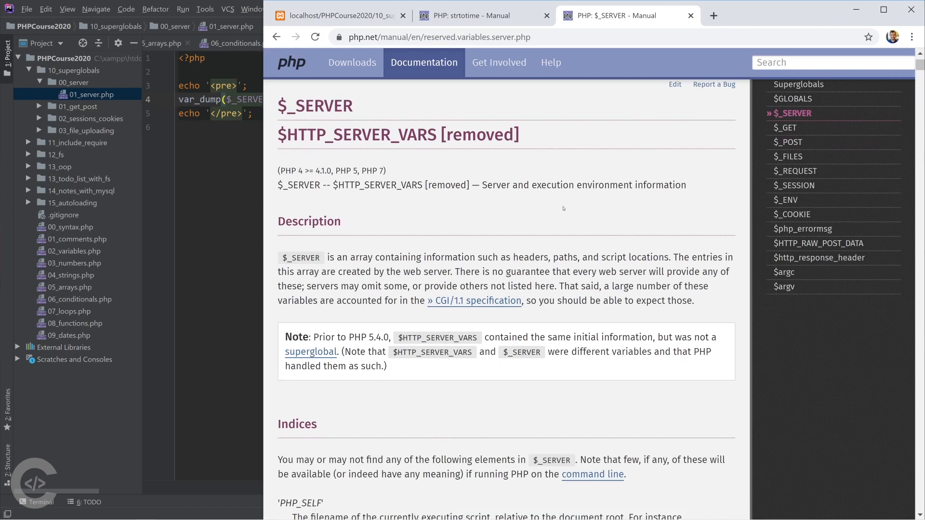